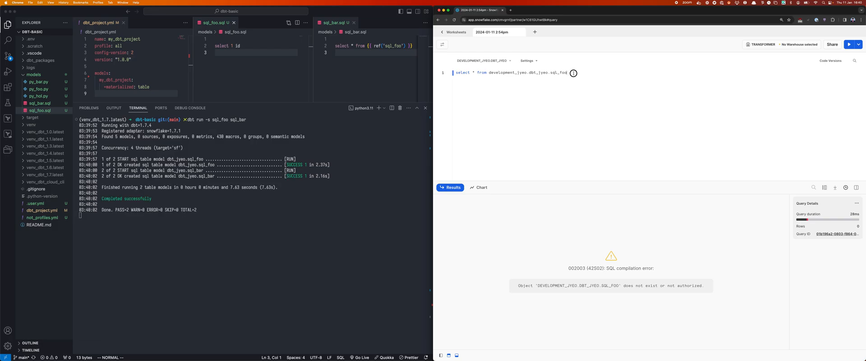
Step: Run the worksheet query against sql_bar, returning one row instead of a compilation error
left_click(848, 45)
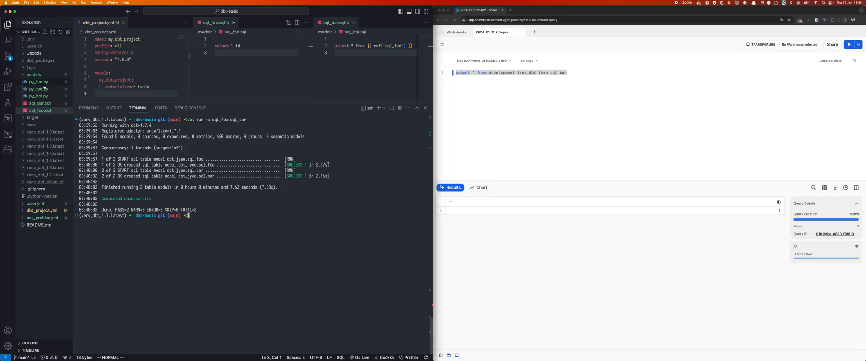
Step: Show py_foo.py and py_bar.py in split editors and recall 'dbt run -s sql_foo sql_bar' in the terminal
left_click(38, 90)
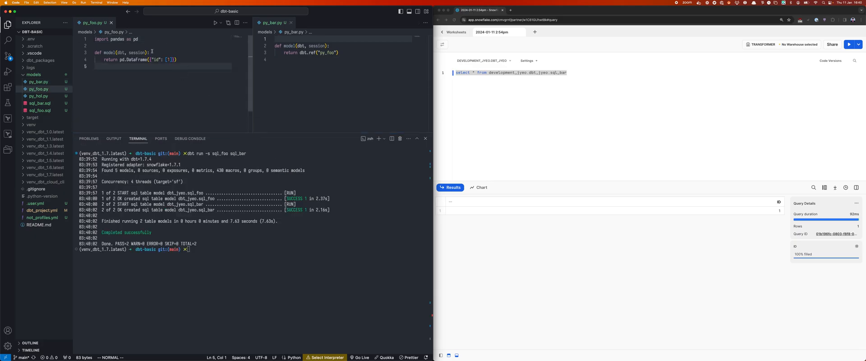
mouse_move(115, 38)
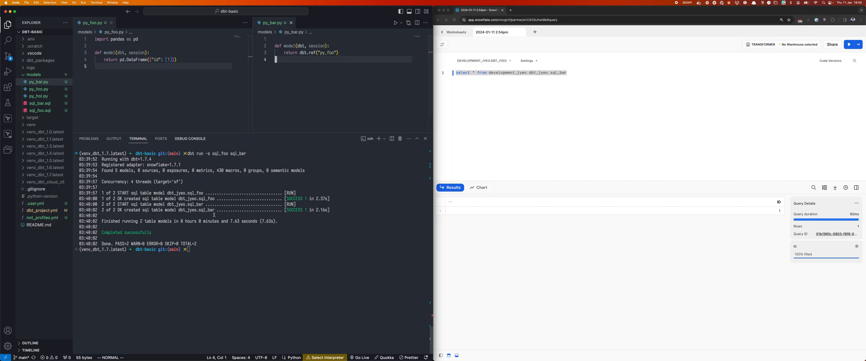
type("dbt run -s sql_foo sql_bar")
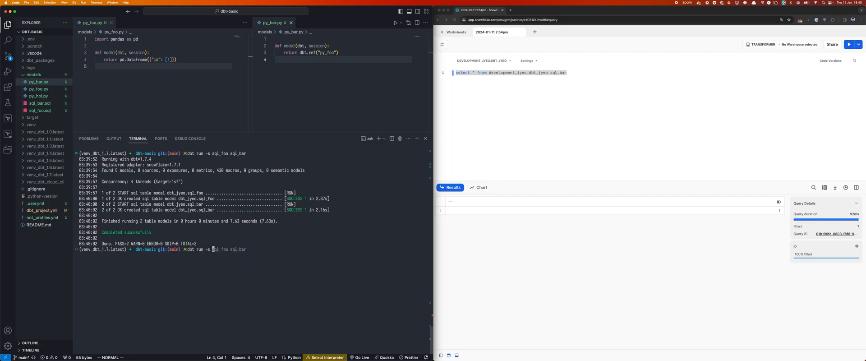
Step: Build py_foo and py_bar with 'dbt run -s py_foo py_bar', then query development_jyeo.dbt_jyeo.py_foo and py_bar in the worksheet
type("py_foo p")
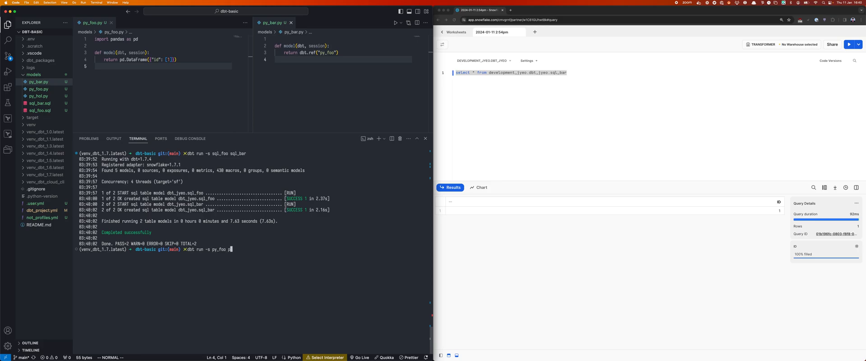
type("y_bar")
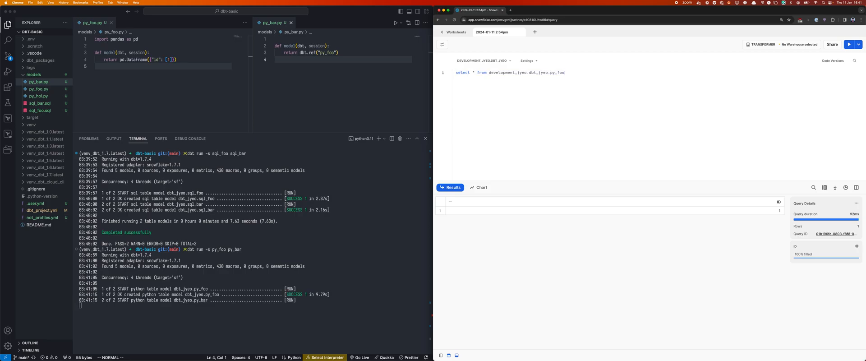
type("select * from development_jyeo.dbt_jyeo.py_foo;")
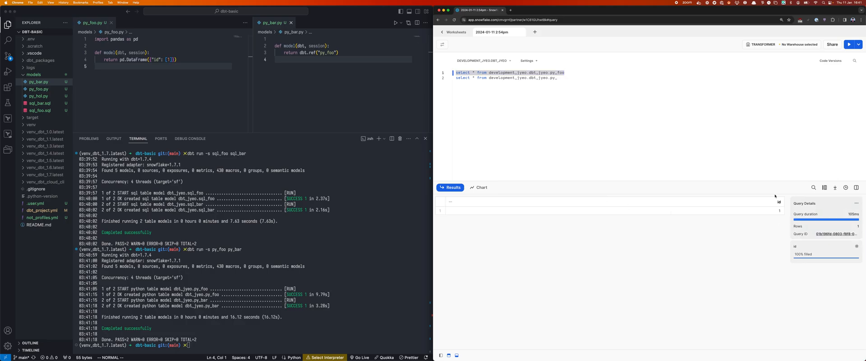
type("bar")
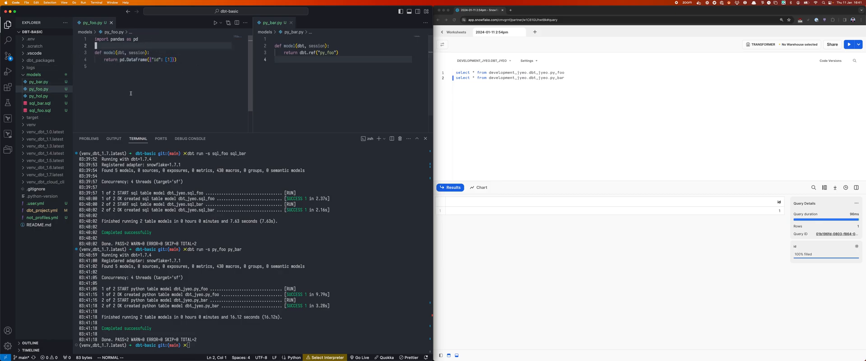
Step: Close the open models and show py_hol.py, the holidays-package model for 2024-01-01
left_click(38, 82)
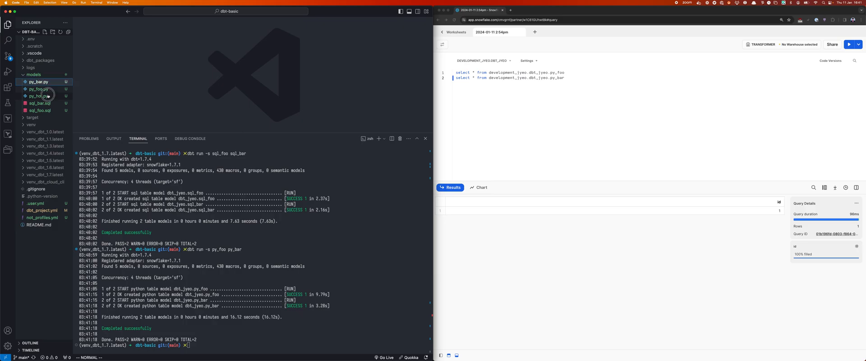
left_click(38, 96)
type("dbt run -s ")
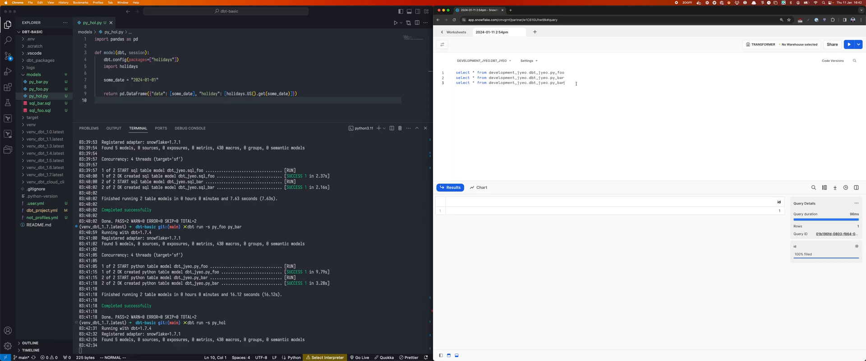
Step: Query development_jyeo.dbt_jyeo.py_hol in the worksheet, returning New Year's Day, and recall 'dbt run -s py_hol'
type("py_hol")
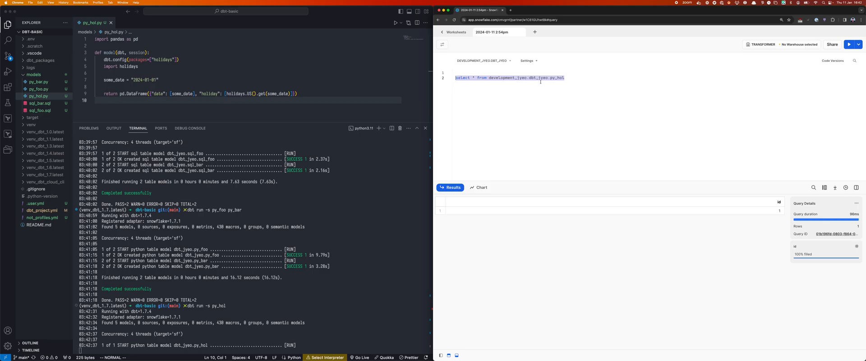
scroll("down", 3)
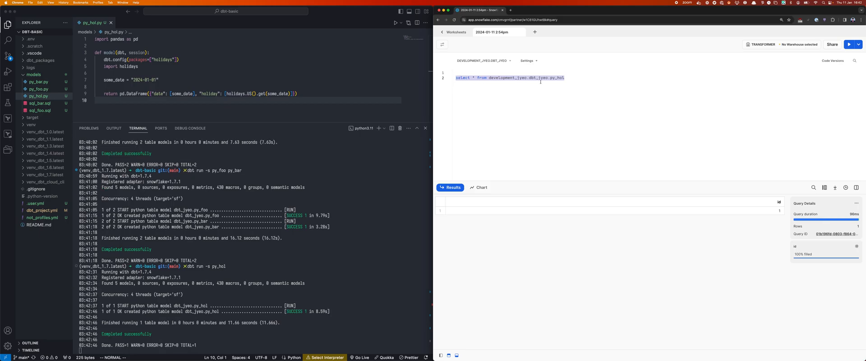
left_click(850, 44)
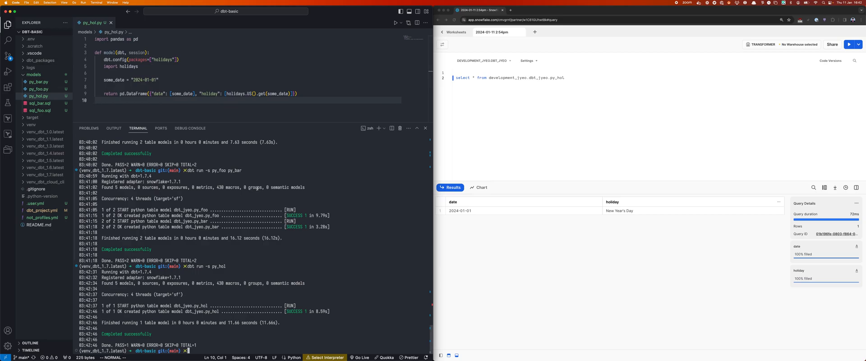
type("dbt run -s py_hol")
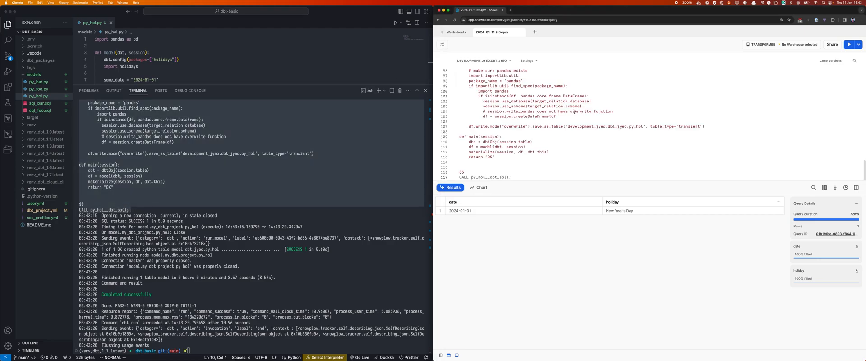
Step: Scroll the terminal output to the compiled py_hol stored procedure and its CALL statement
scroll("down", 3)
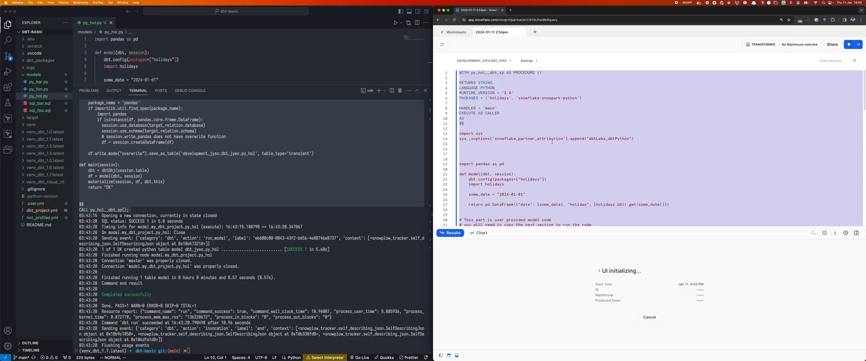
Step: Set the worksheet warehouse to ANALYTICS and rerun the compiled py_hol stored procedure, returning OK
left_click(833, 45)
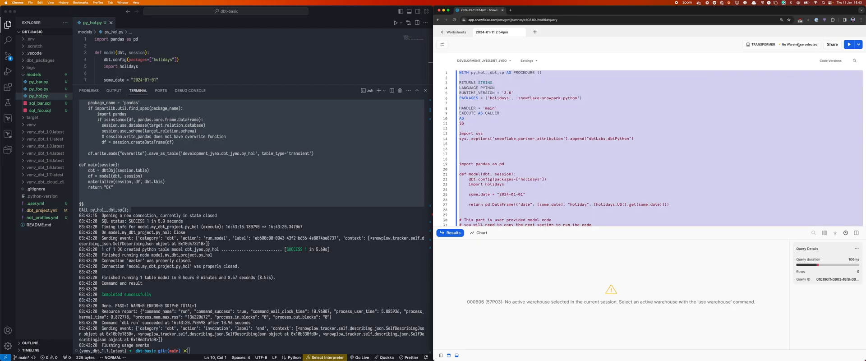
left_click(797, 44)
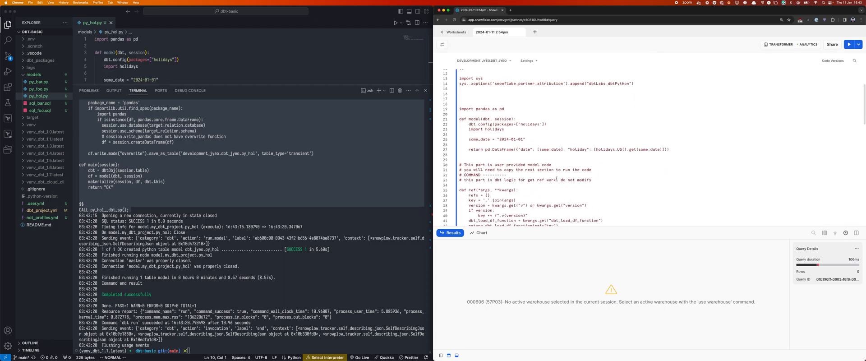
scroll("down", 3)
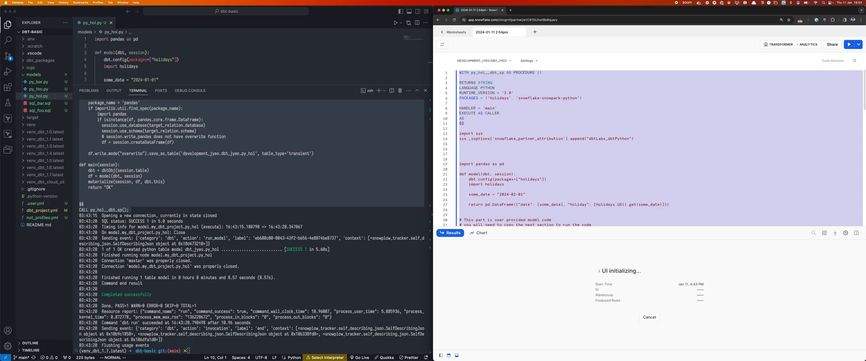
left_click(841, 44)
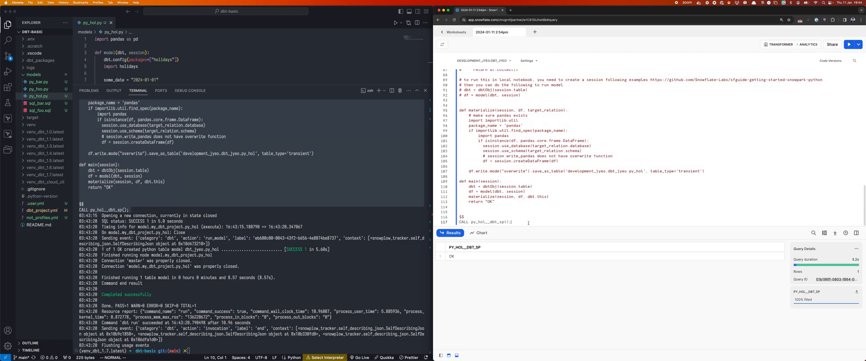
Step: Start a follow-up 'select *' query against the development database
type("select * from db")
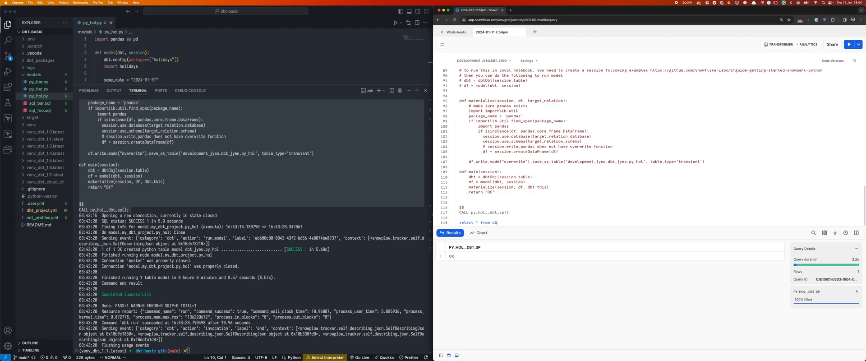
type("evel")
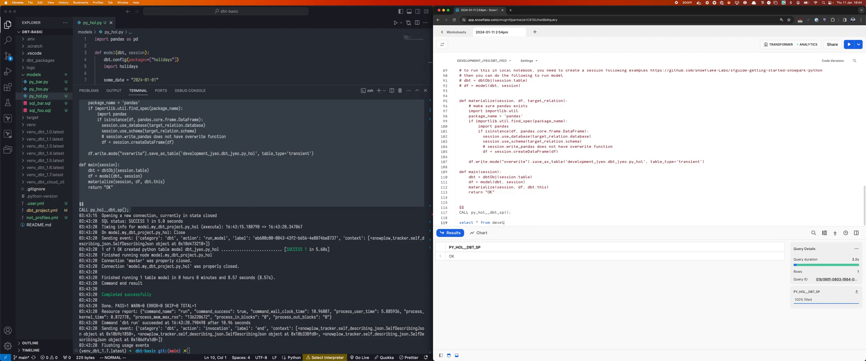